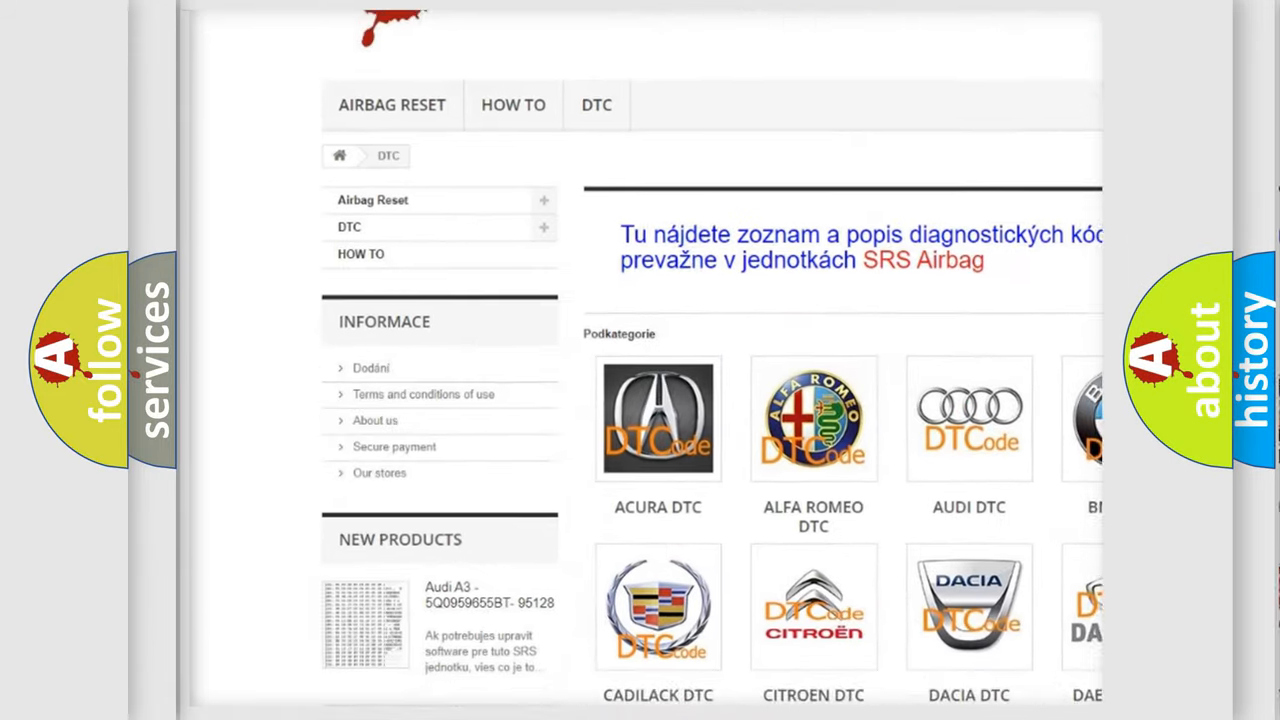
scroll("down", 3)
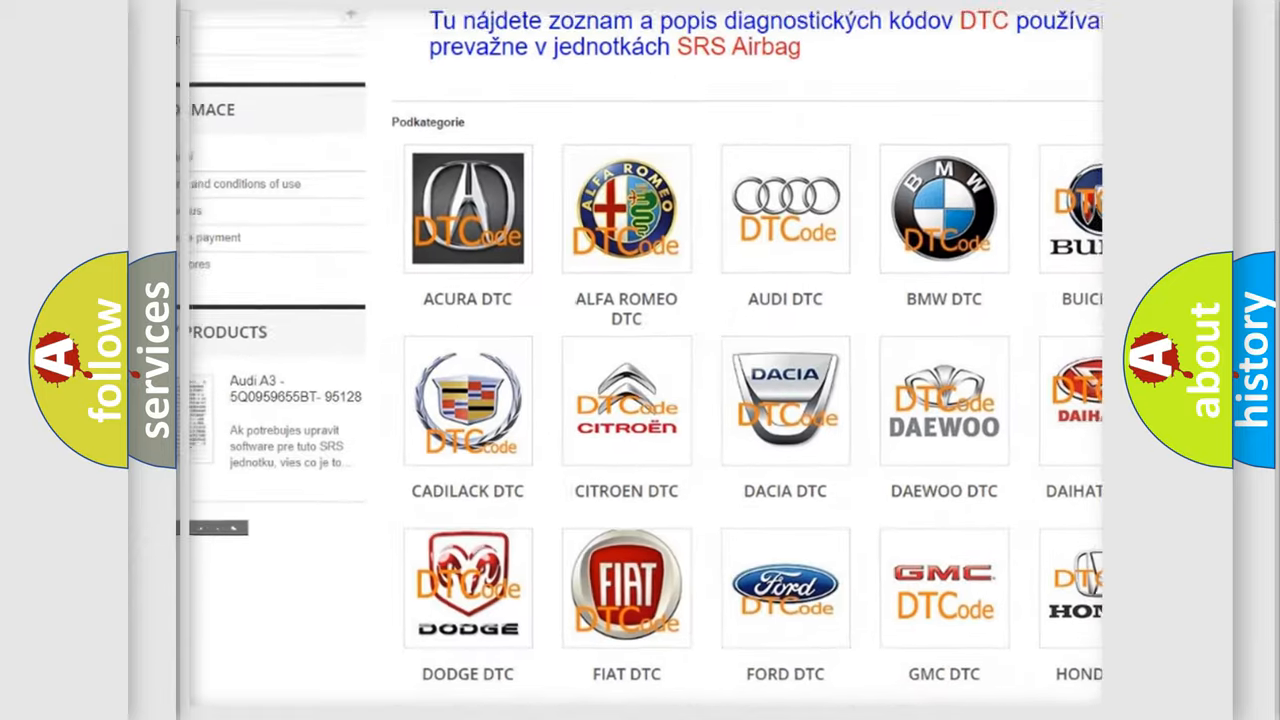